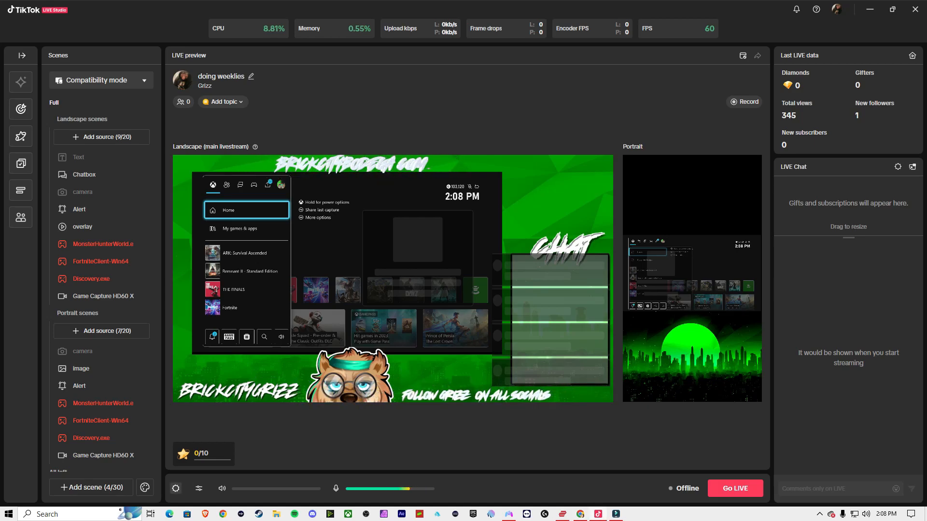
Step: Glance at the stream quality settings, then show the audio sources panel instead
{"action": "left_click", "coordinate": [175, 488]}
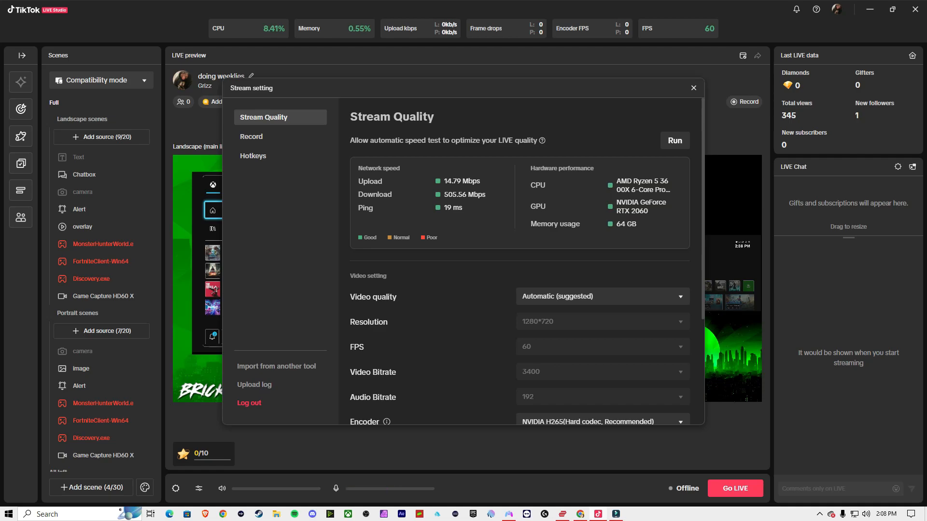
{"action": "left_click", "coordinate": [694, 88]}
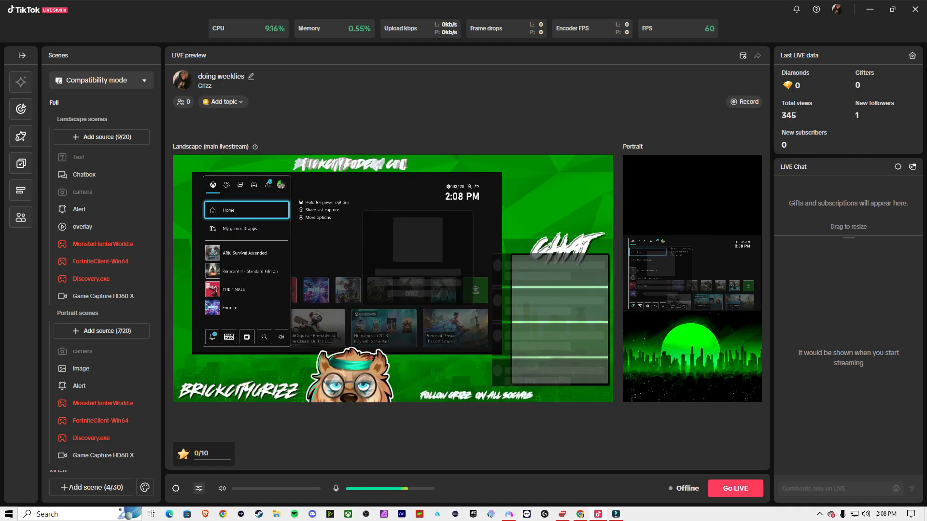
{"action": "left_click", "coordinate": [199, 488]}
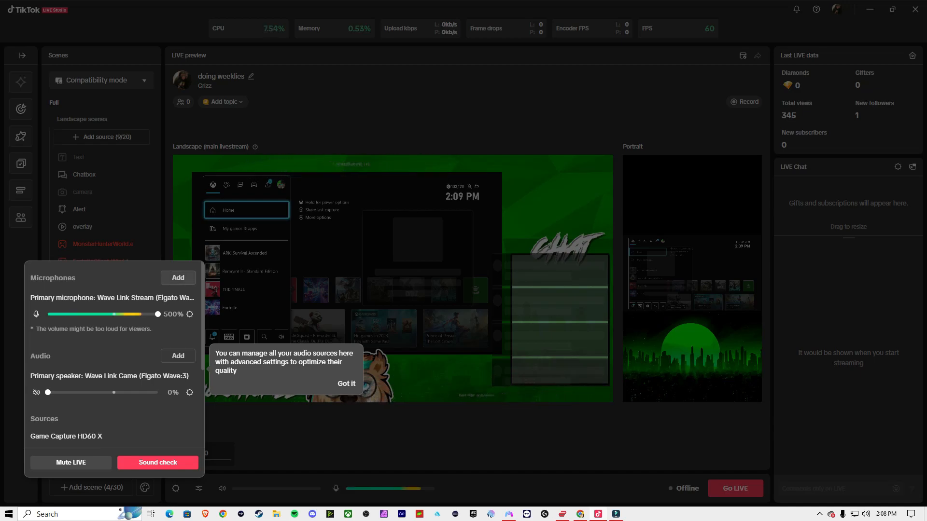
Step: Check the available microphone devices in the Add microphone dialog without adding one
{"action": "left_click", "coordinate": [178, 277]}
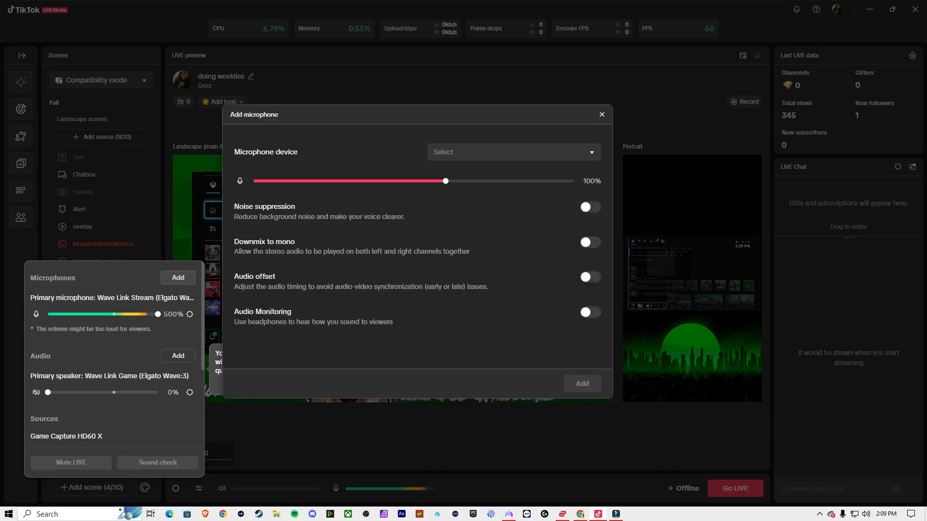
{"action": "left_click", "coordinate": [512, 152]}
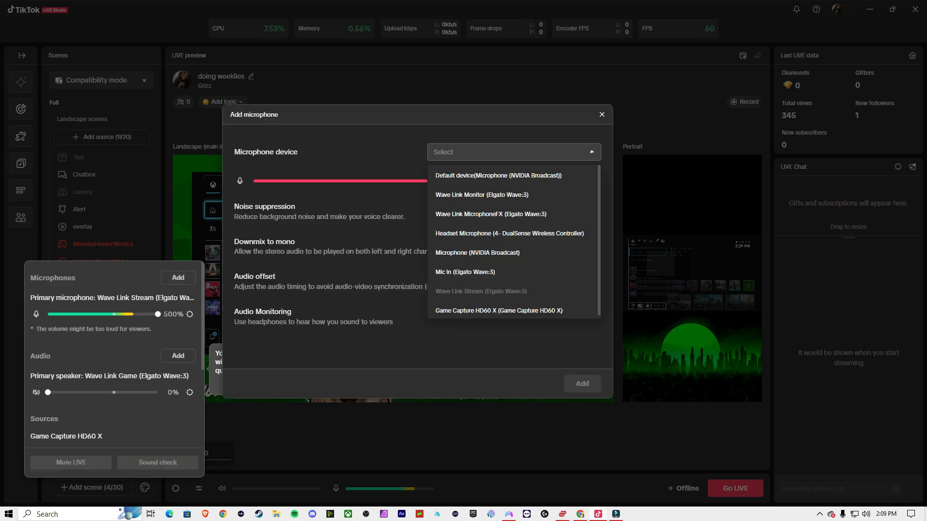
{"action": "mouse_move", "coordinate": [465, 272]}
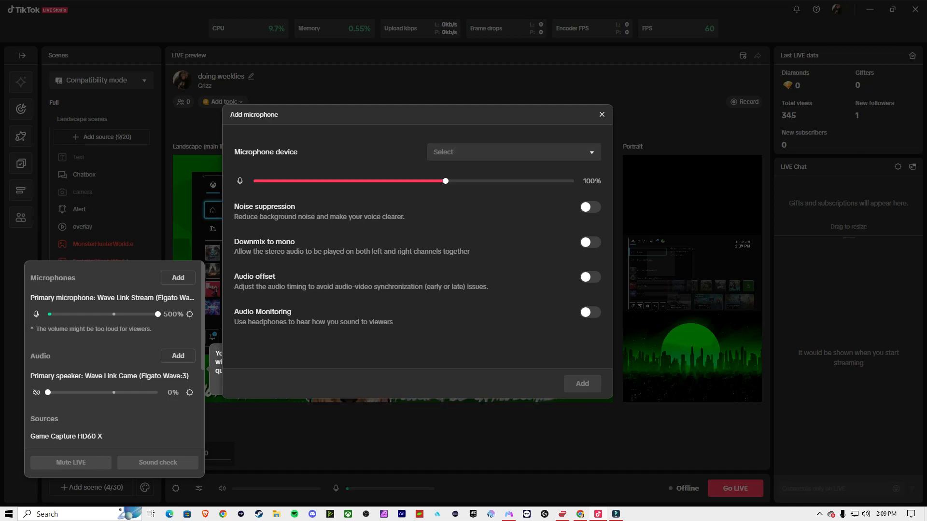
{"action": "left_click", "coordinate": [601, 114]}
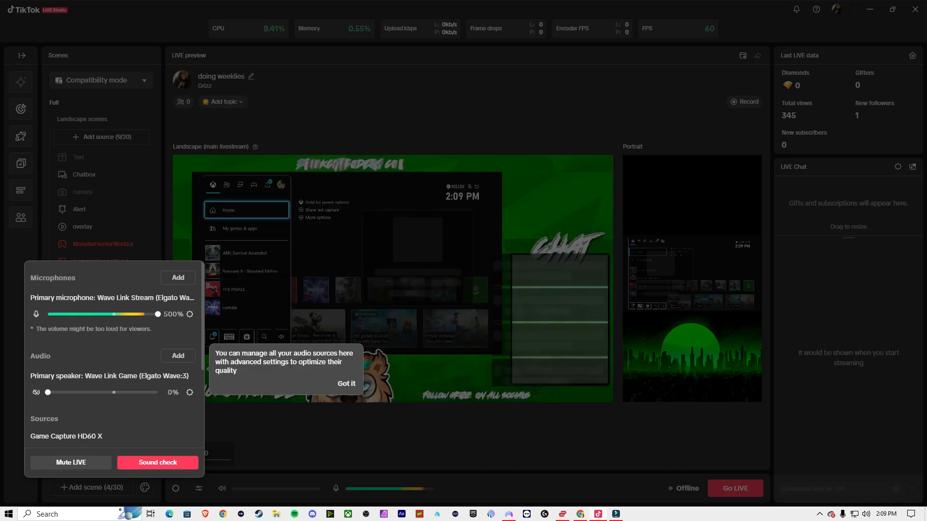
Step: Add Speakers (Realtek(R) Audio) as an audio source and dismiss the management tip
{"action": "left_click", "coordinate": [178, 355]}
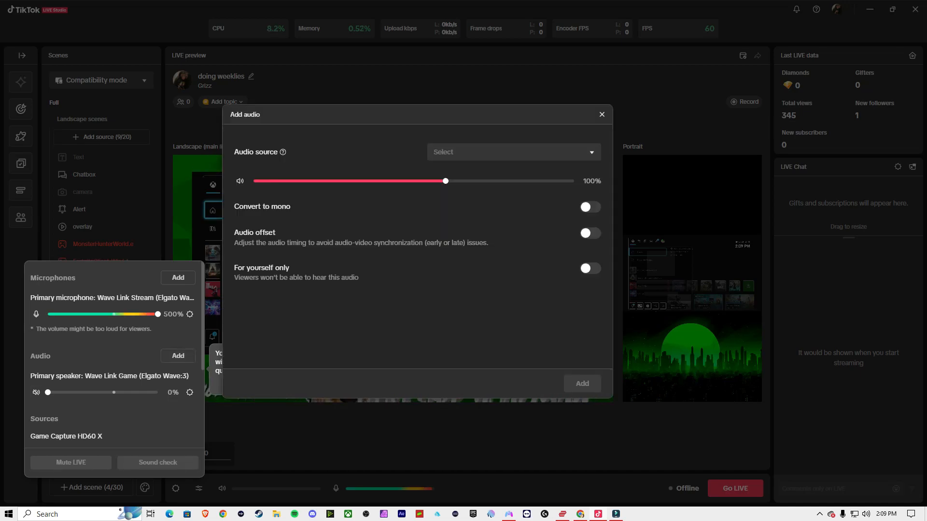
{"action": "left_click", "coordinate": [511, 152]}
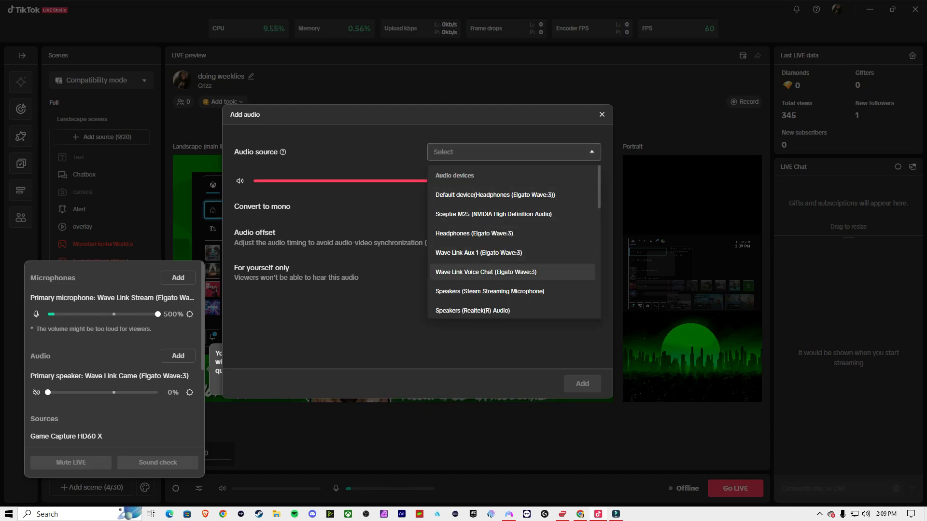
{"action": "mouse_move", "coordinate": [472, 310]}
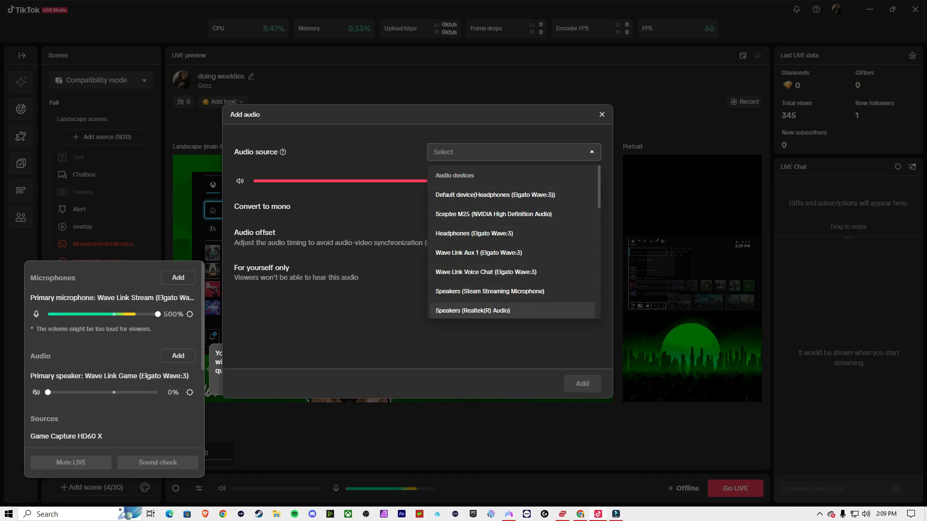
{"action": "left_click", "coordinate": [472, 310]}
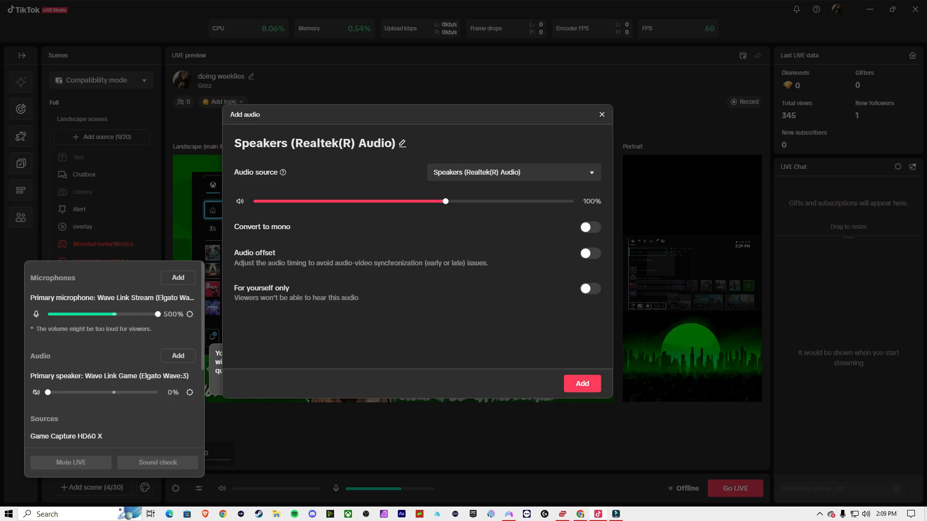
{"action": "left_click", "coordinate": [580, 383]}
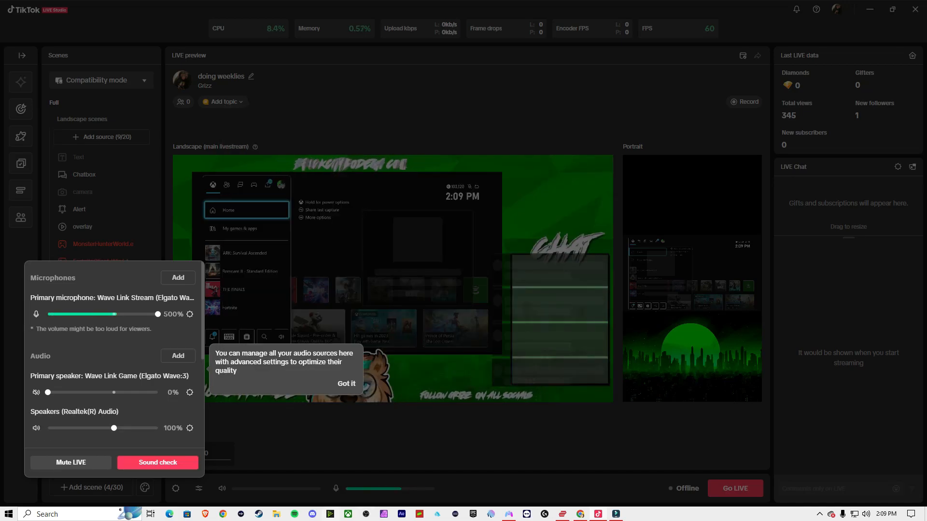
{"action": "left_click", "coordinate": [346, 384]}
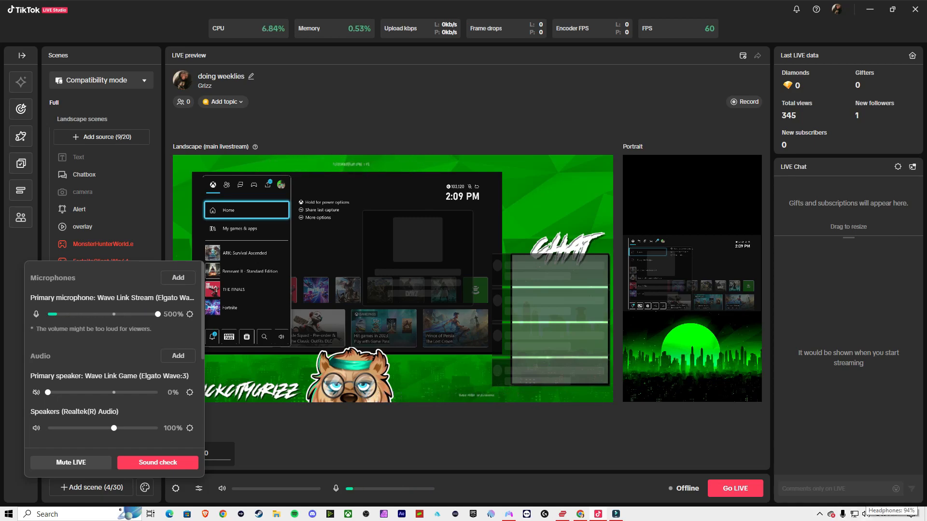
Step: Reach the Windows Sound settings page from the taskbar speaker icon
{"action": "left_click", "coordinate": [865, 514]}
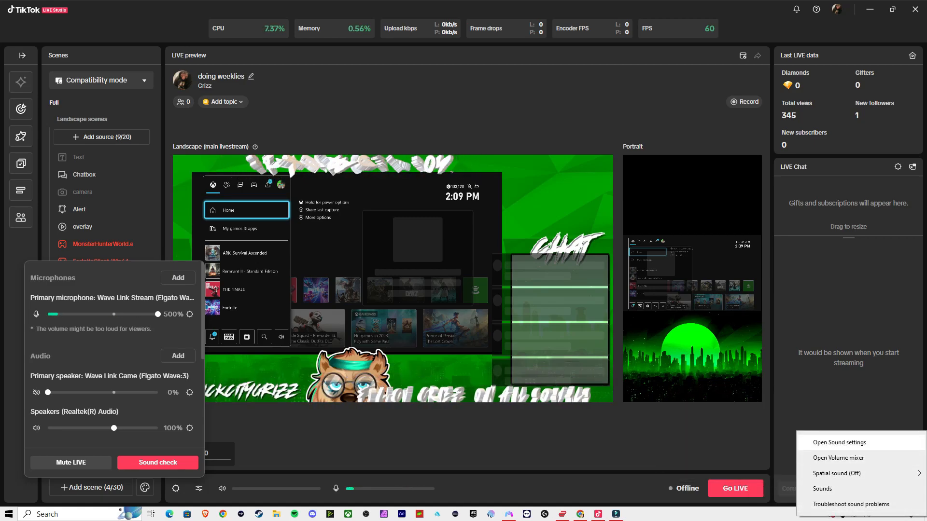
{"action": "left_click", "coordinate": [838, 442]}
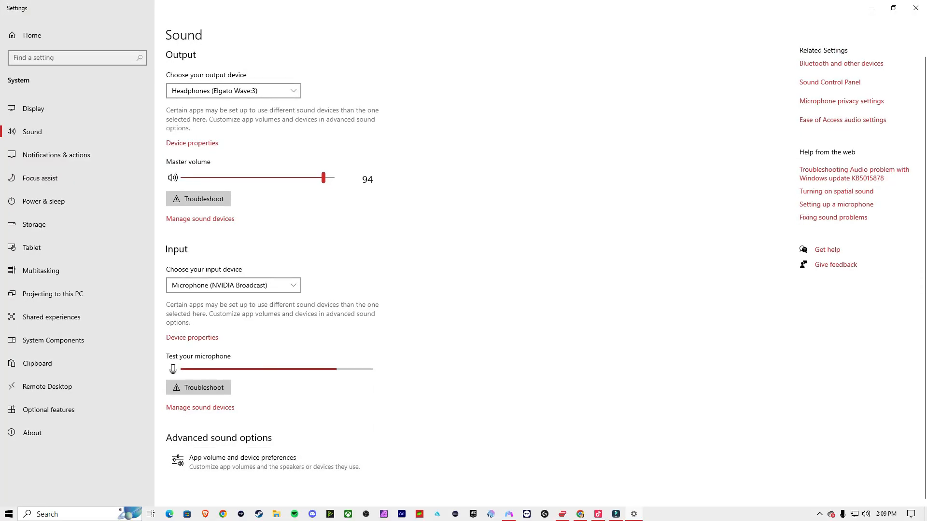
Step: In app device preferences, route Google Chrome's output to Speakers (Realtek(R) Audio)
{"action": "left_click", "coordinate": [242, 459]}
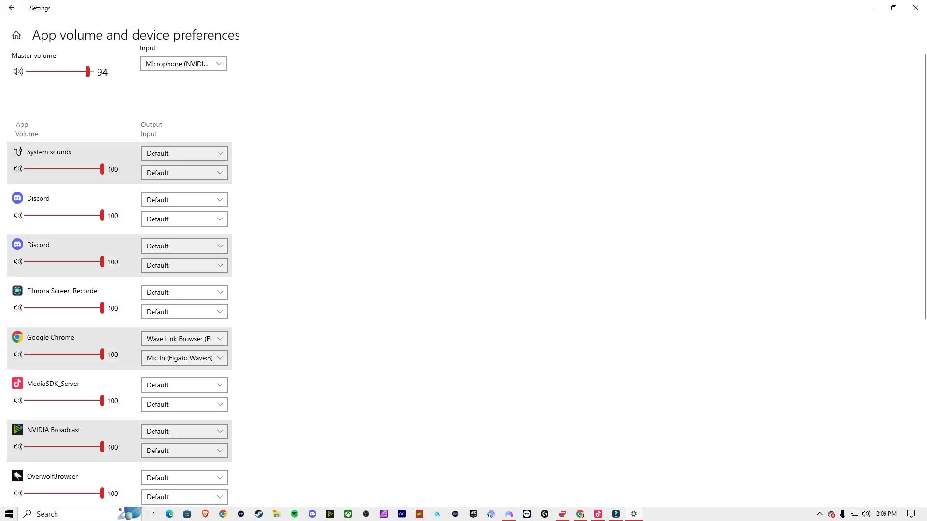
{"action": "scroll", "scroll_direction": "down", "scroll_amount": 3}
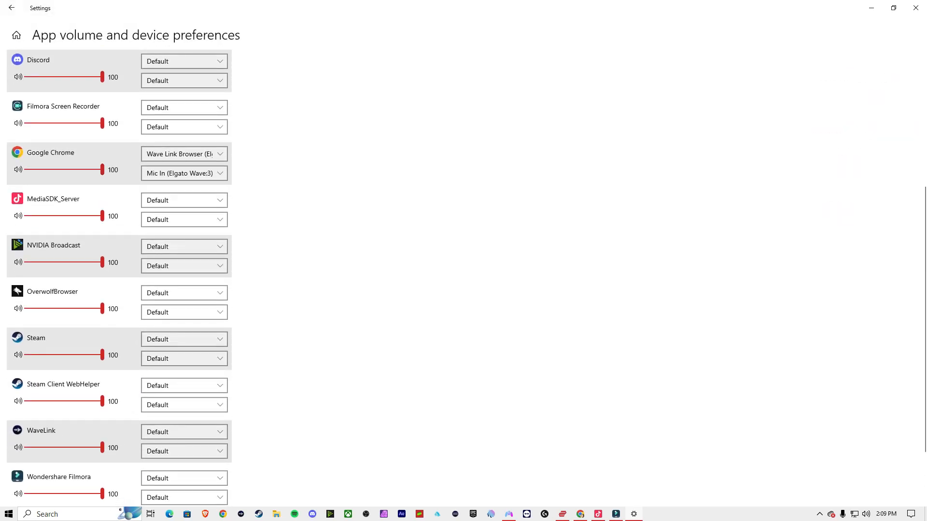
{"action": "left_click", "coordinate": [183, 154]}
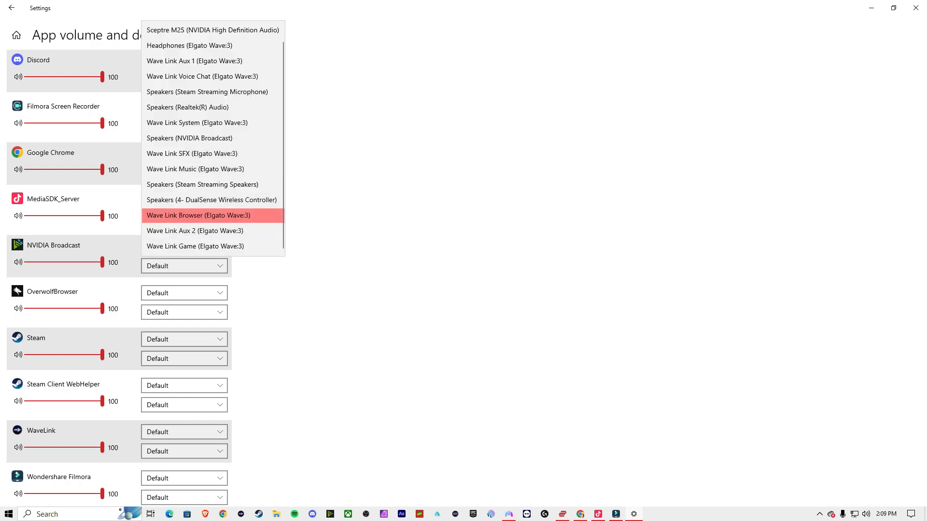
{"action": "mouse_move", "coordinate": [196, 123]}
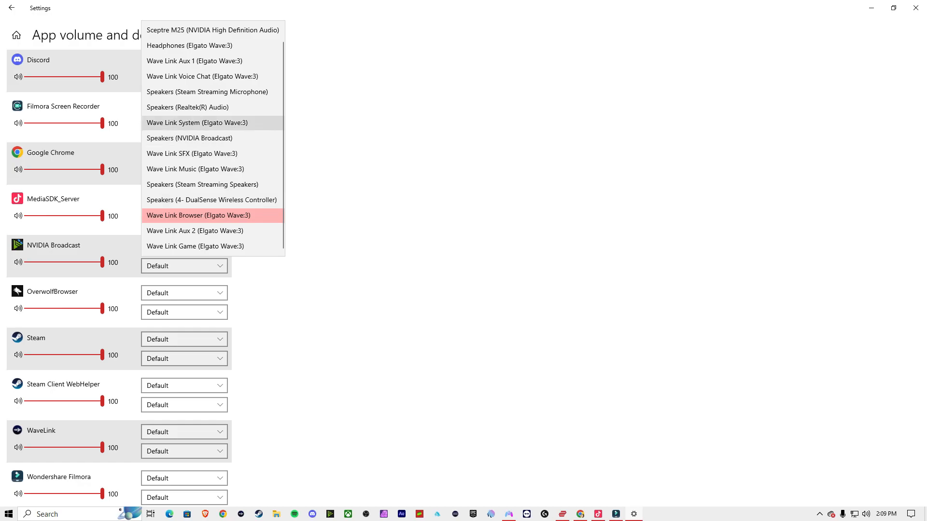
{"action": "mouse_move", "coordinate": [188, 108]}
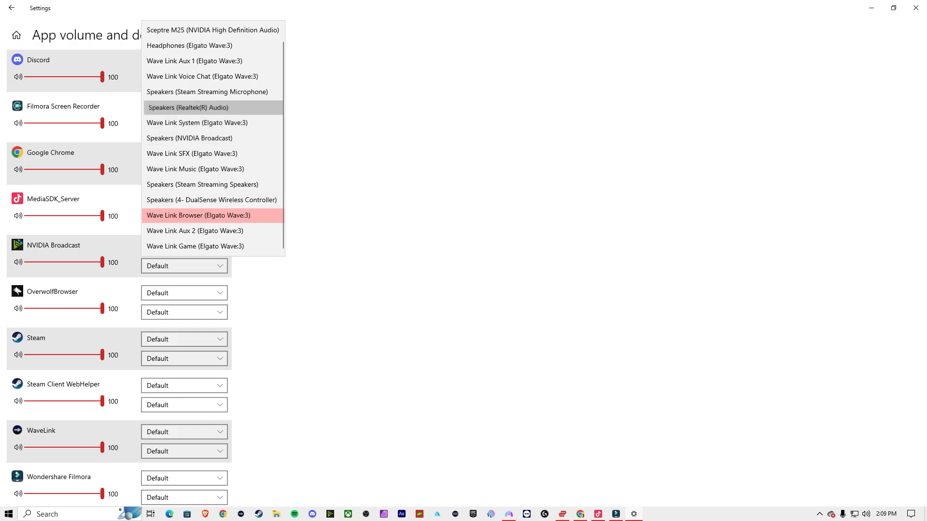
{"action": "left_click", "coordinate": [188, 107]}
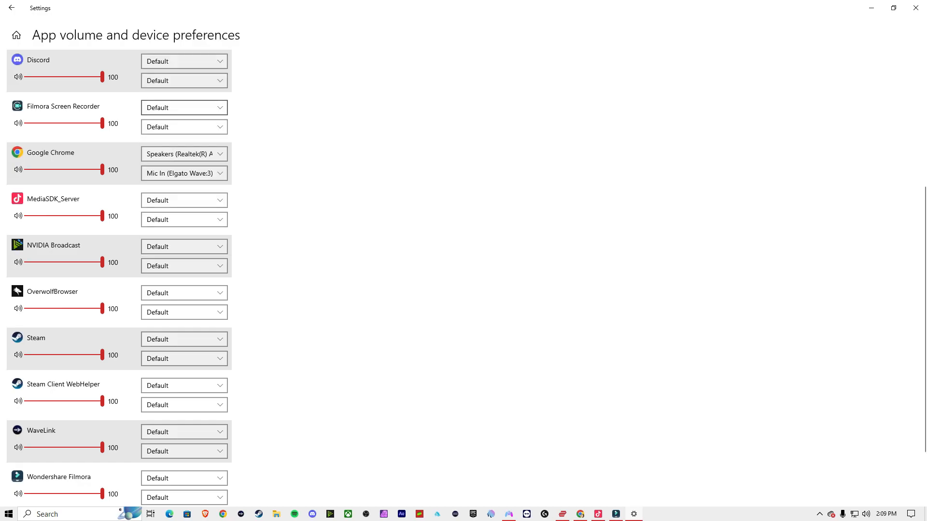